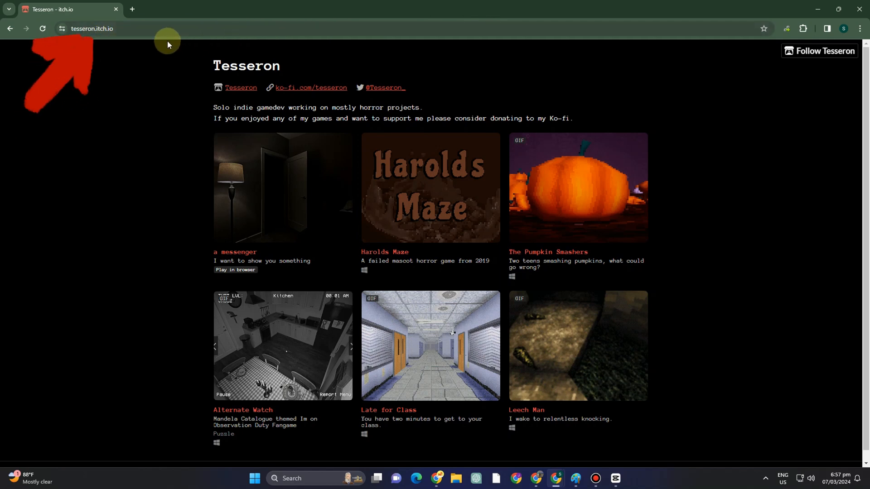
mouse_move(601, 387)
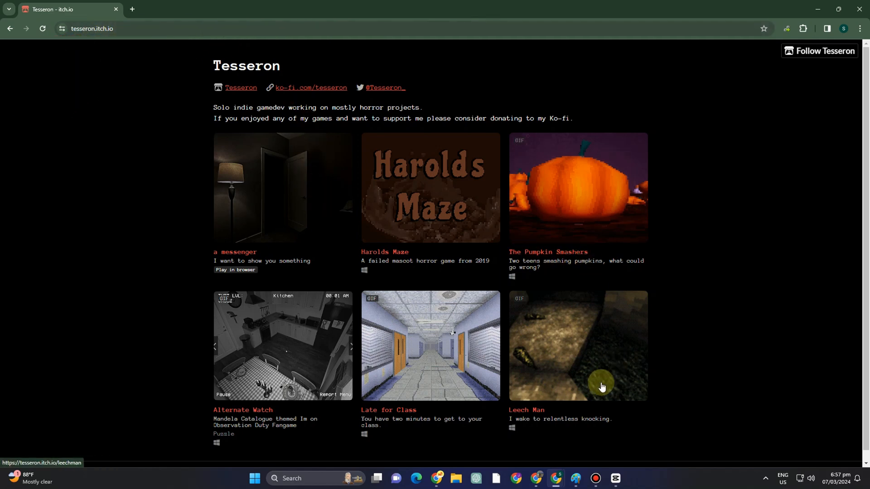
mouse_move(341, 391)
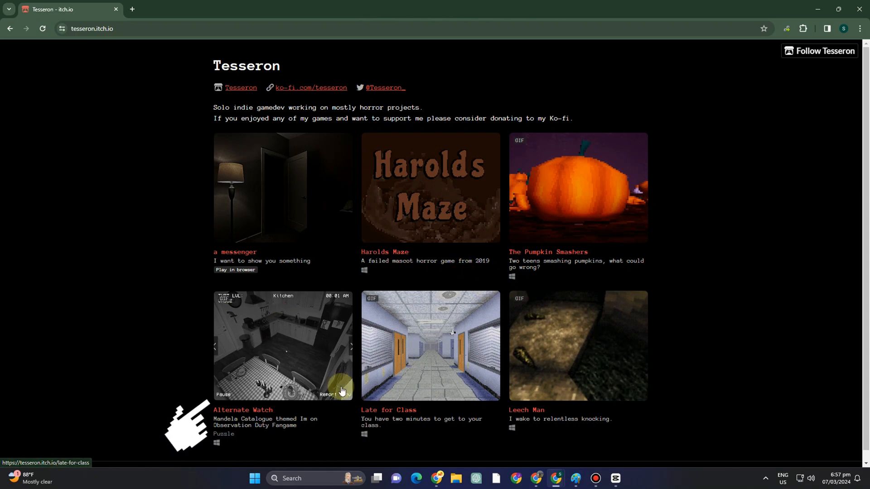
Open the Alternate Watch game page and scroll to its three download files.
text(vpn)
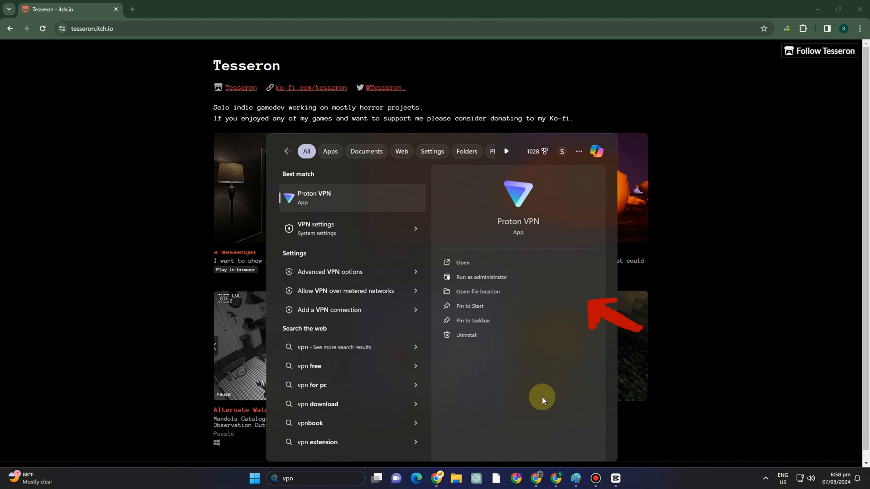
mouse_move(265, 273)
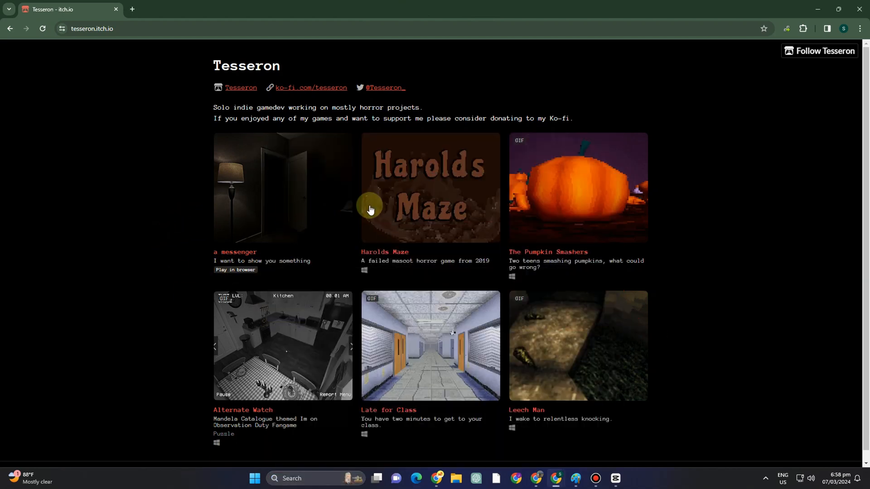
mouse_move(274, 343)
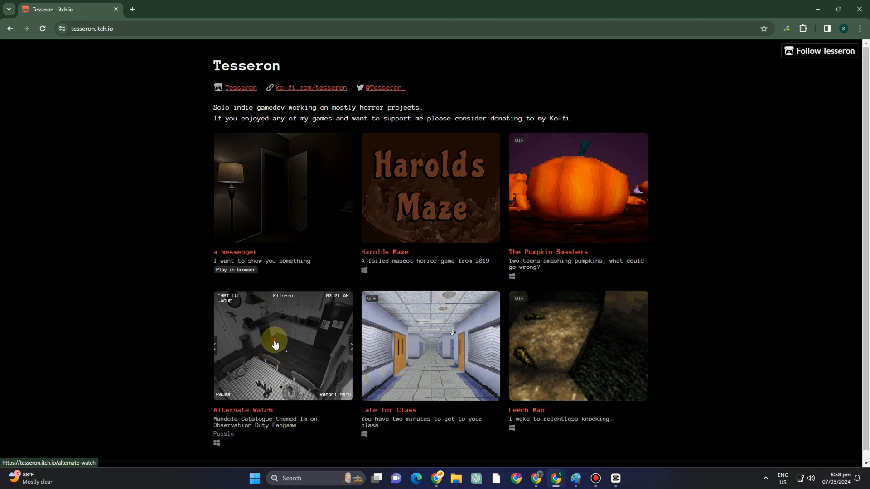
click(282, 345)
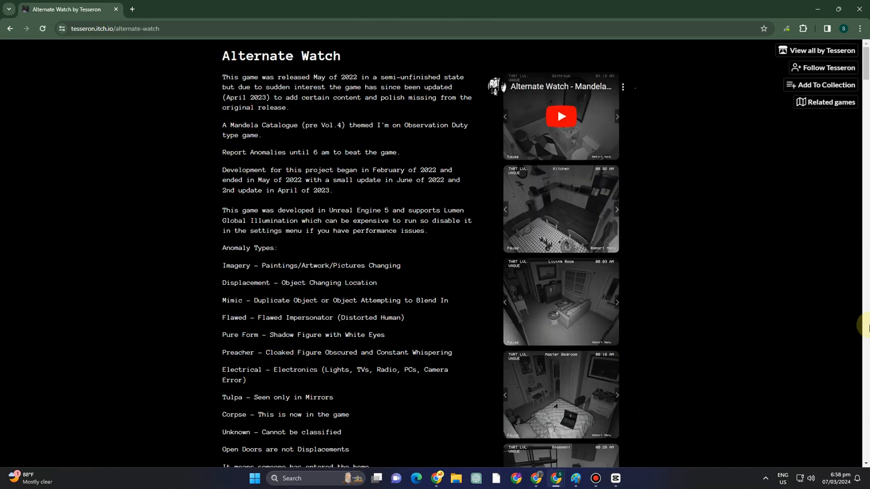
scroll(down, 3)
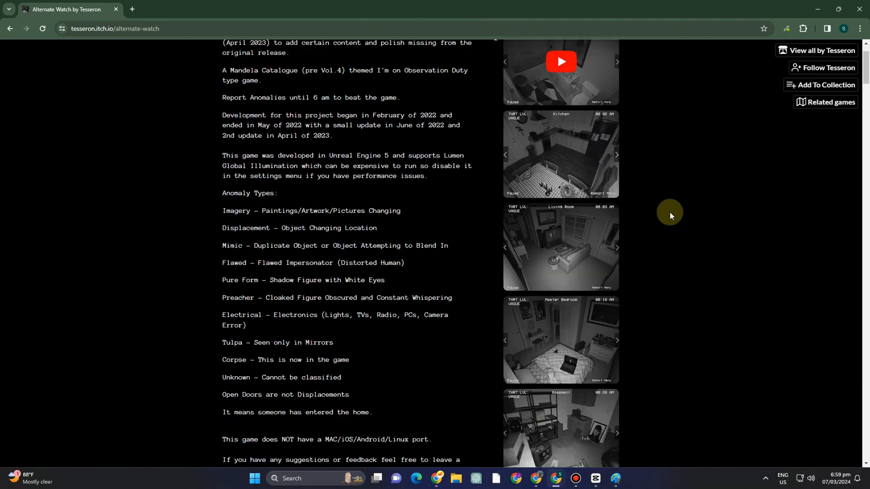
scroll(down, 3)
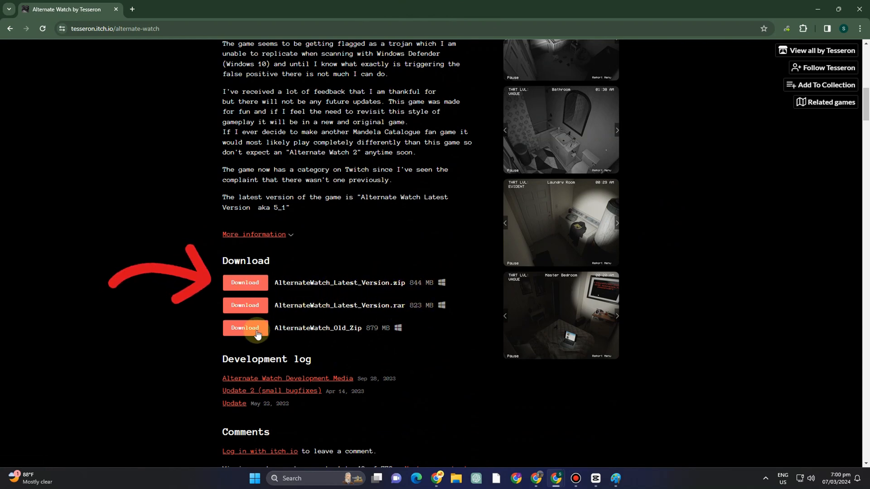
mouse_move(355, 327)
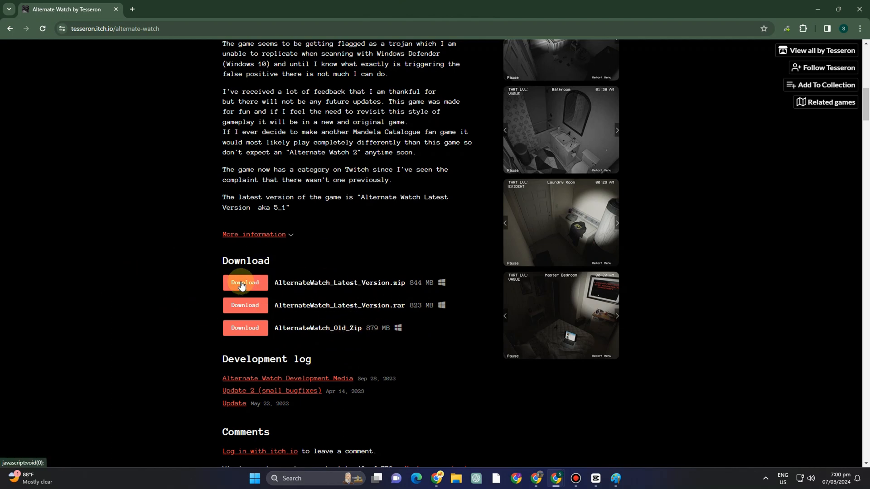
Download AlternateWatch_Latest_Version.zip from the game page.
click(245, 282)
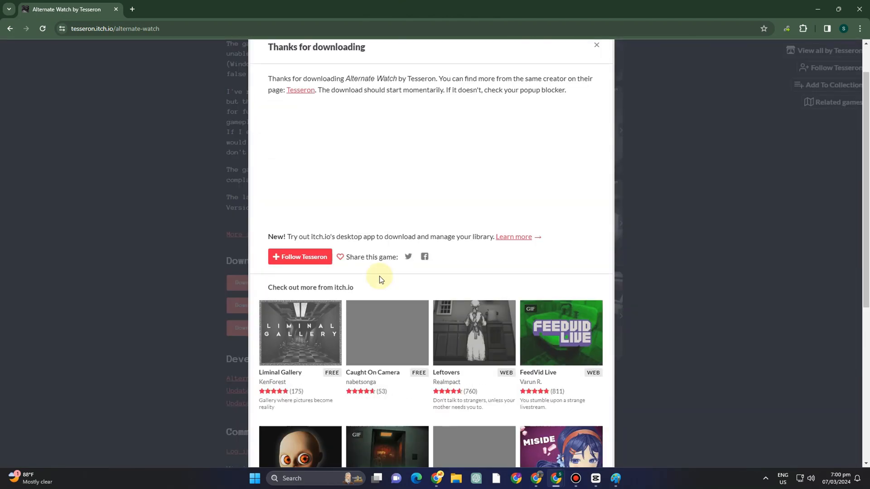
mouse_move(808, 28)
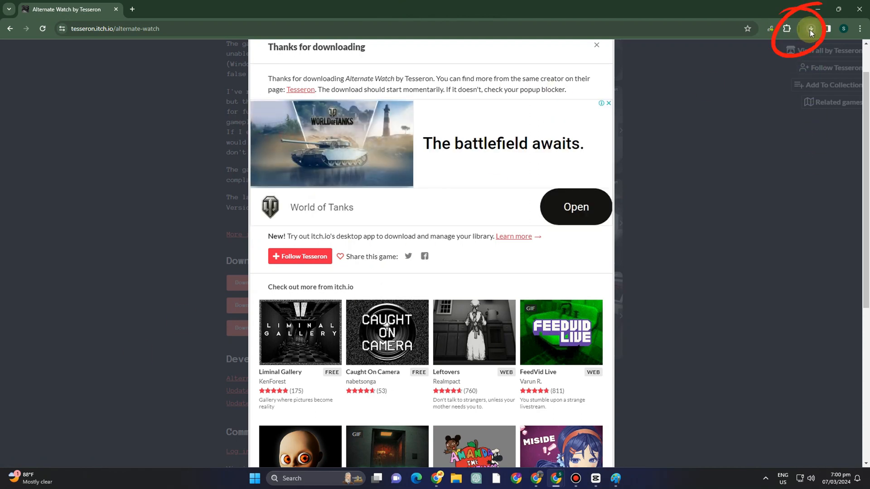
mouse_move(811, 31)
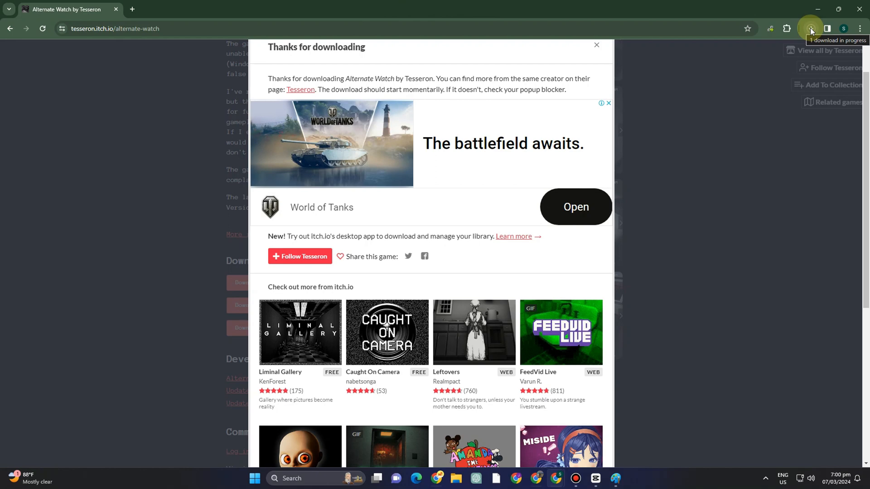
mouse_move(328, 478)
text(vpn)
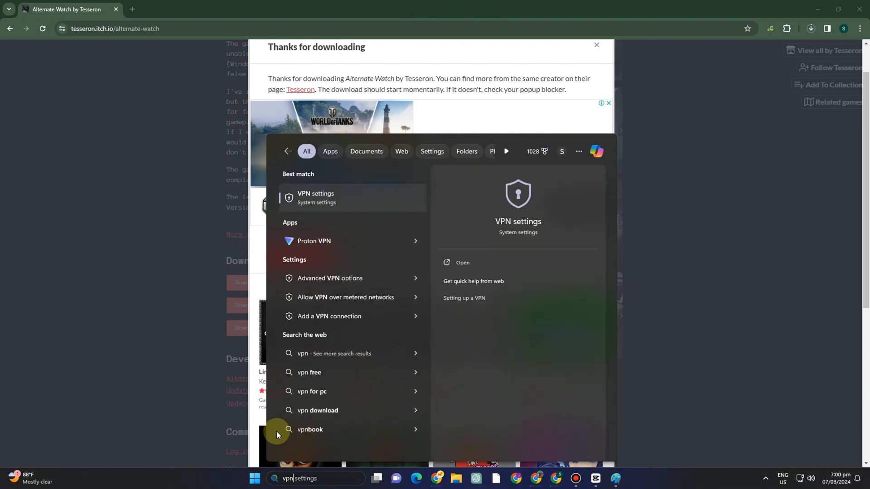
mouse_move(714, 211)
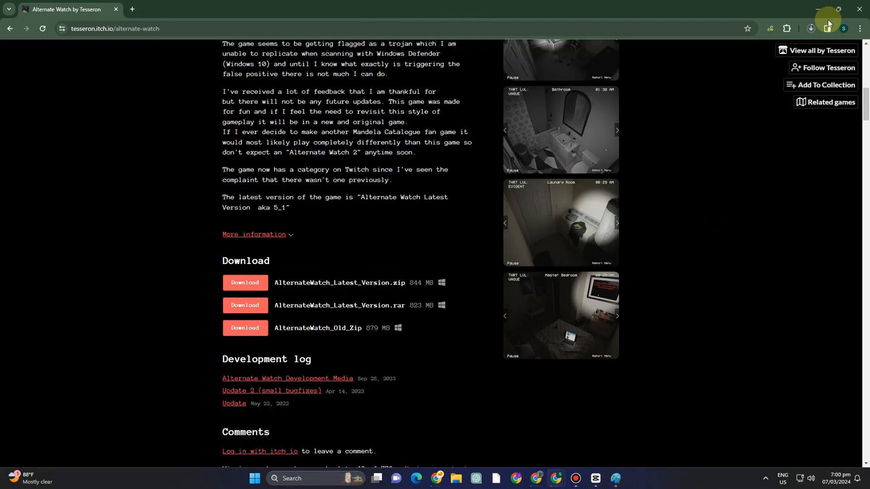
Run AlternateWatch.exe from the AlternateWatch_5_1 Windows folder.
click(810, 28)
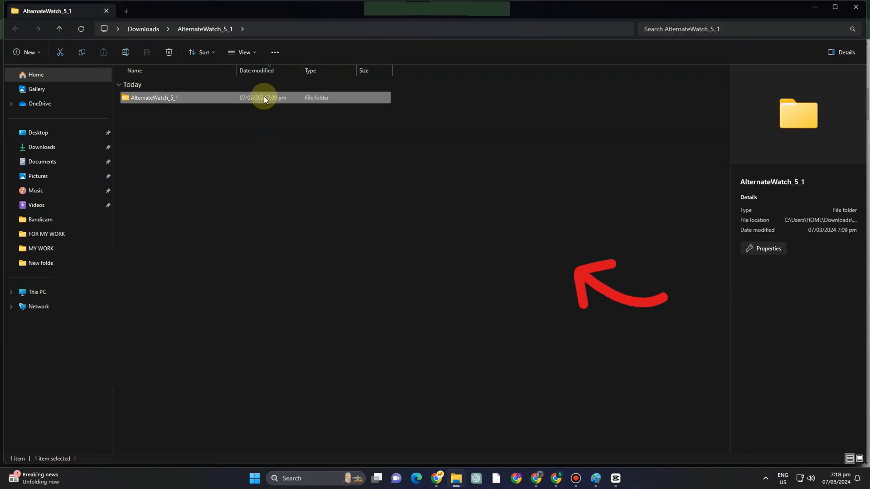
double_click(154, 97)
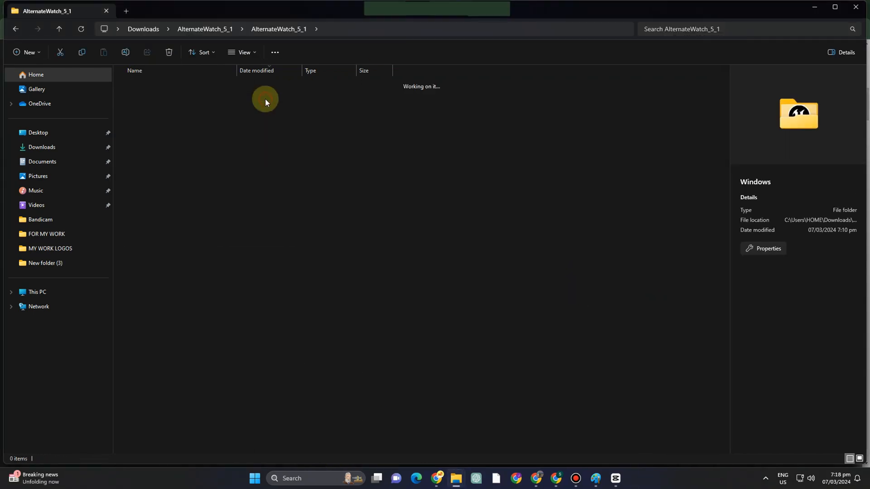
double_click(265, 101)
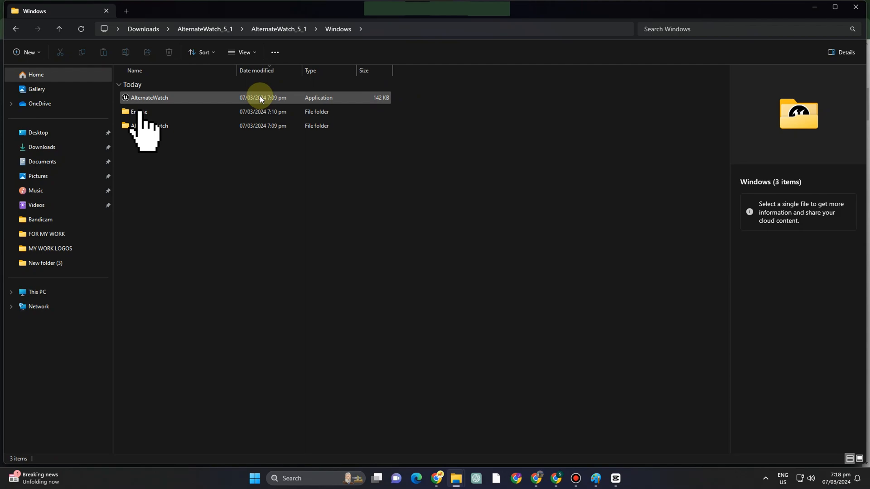
click(149, 97)
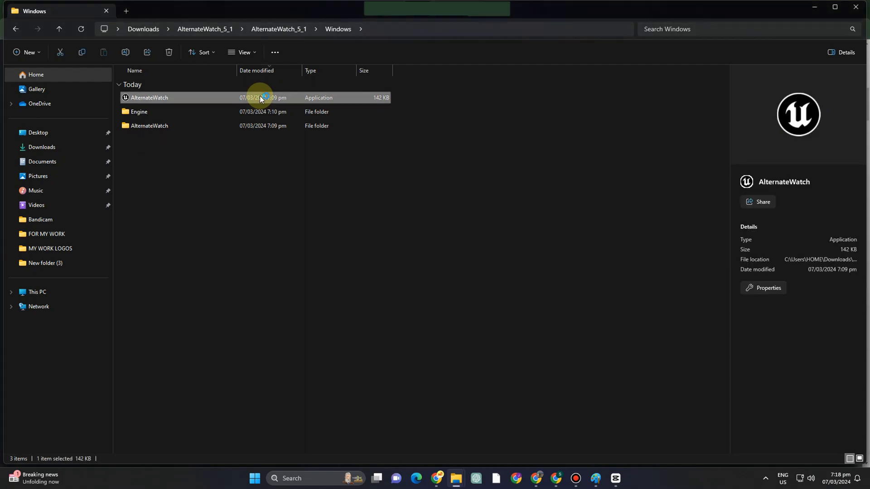
double_click(149, 97)
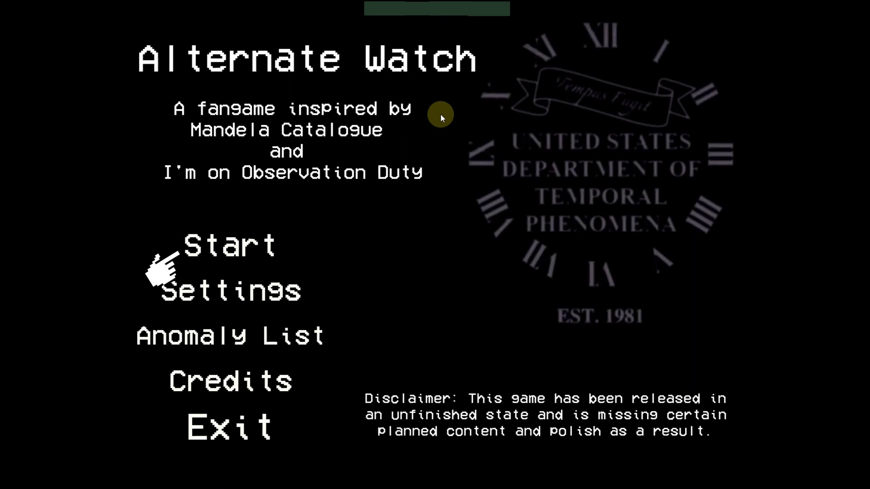
mouse_move(589, 219)
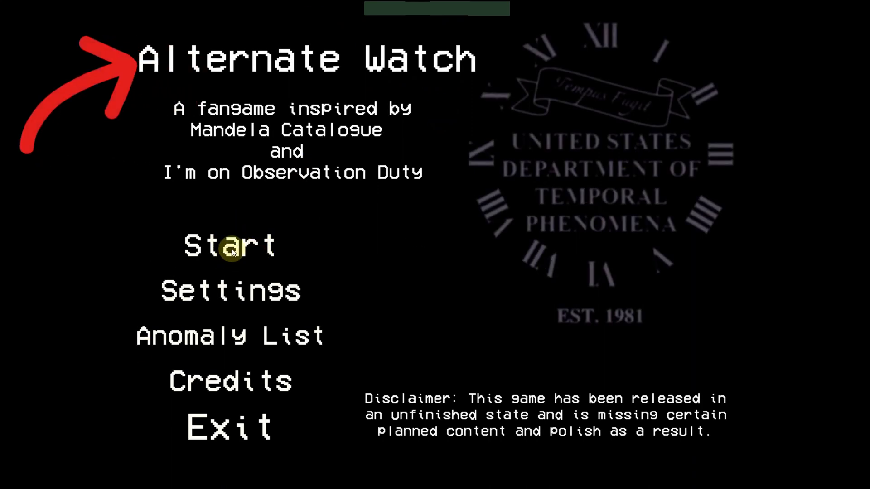
Start a new game with Dark Mode ticked and click Start Shift.
click(228, 246)
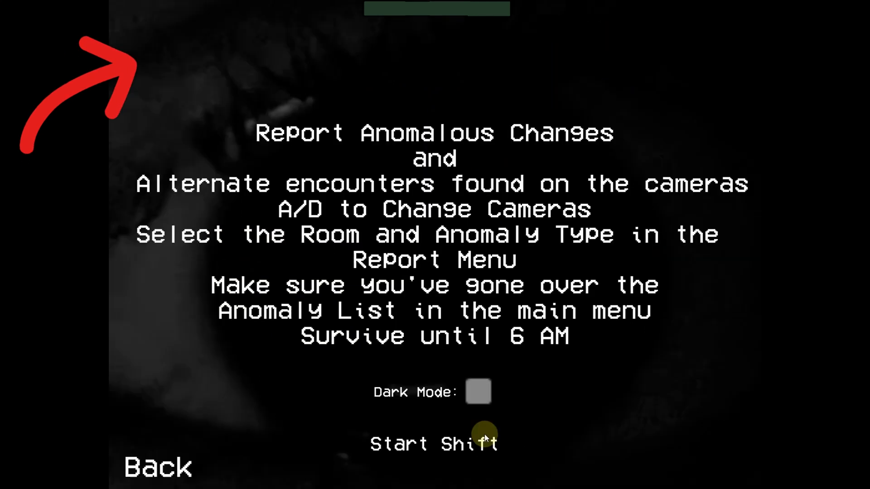
click(477, 392)
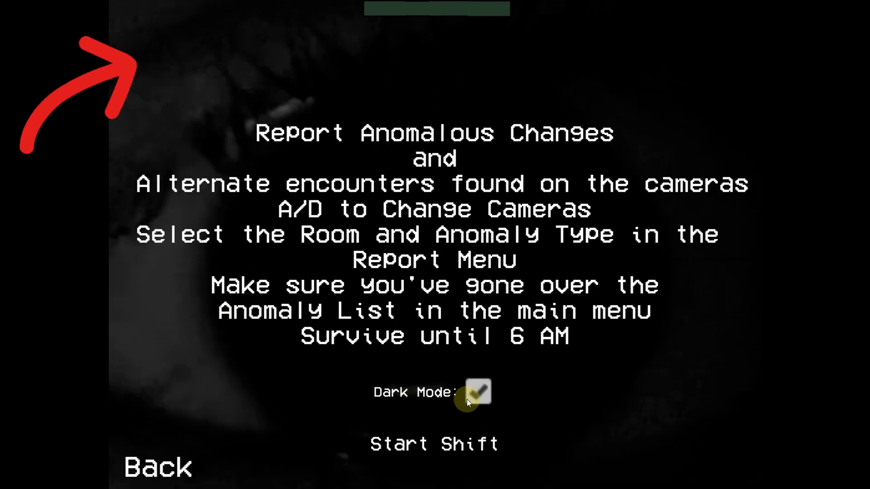
click(434, 444)
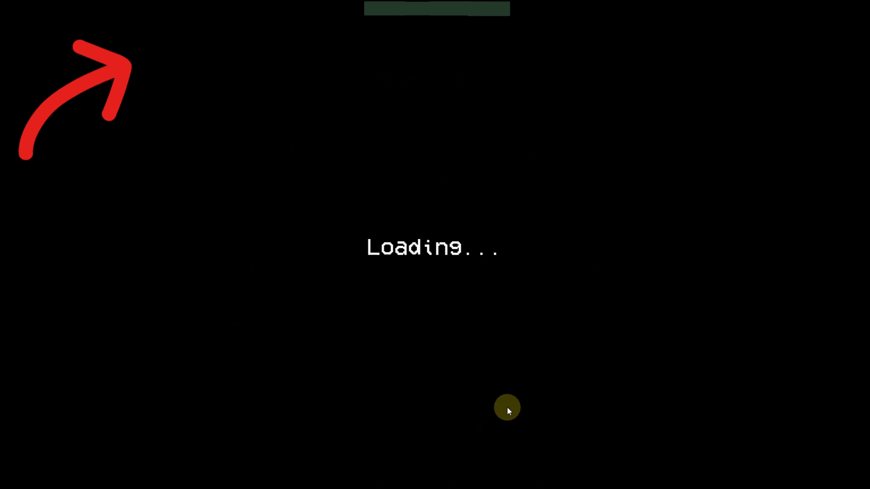